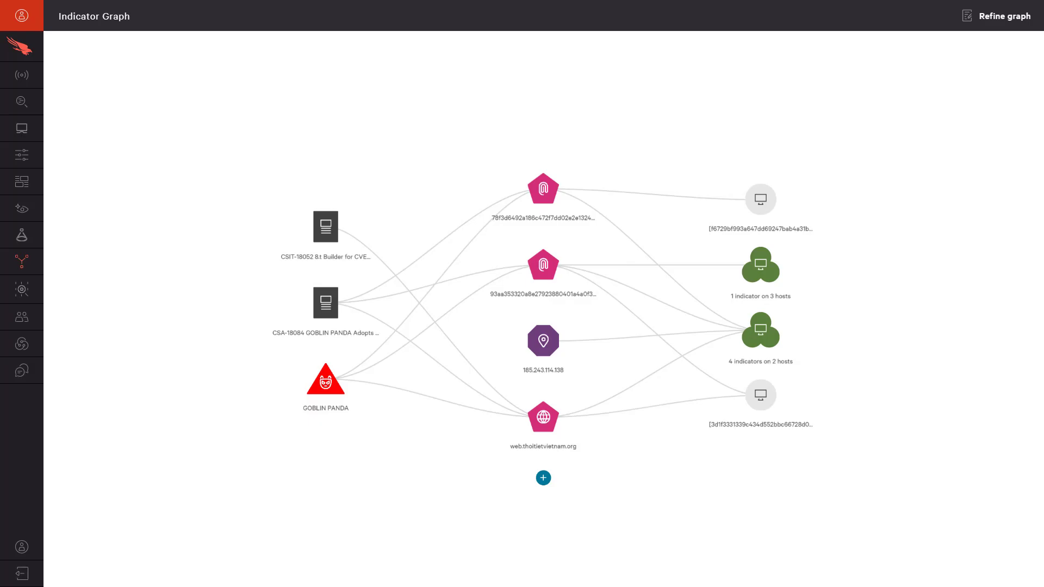
- Open the evil.exe detection on TMM-WIN10-D3 and scroll to its 95/100 sandbox analysis
click(22, 75)
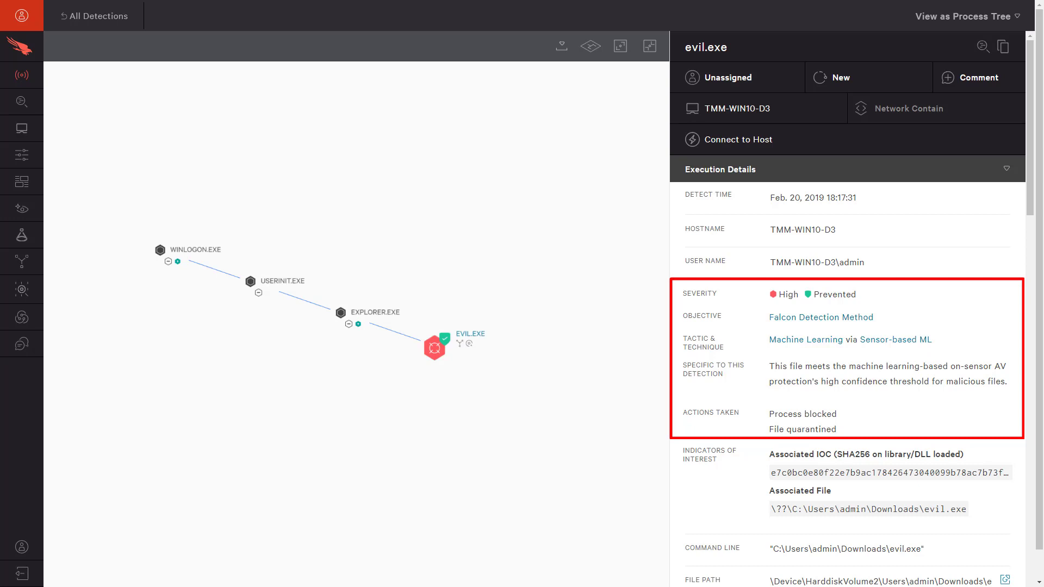
mouse_move(1027, 175)
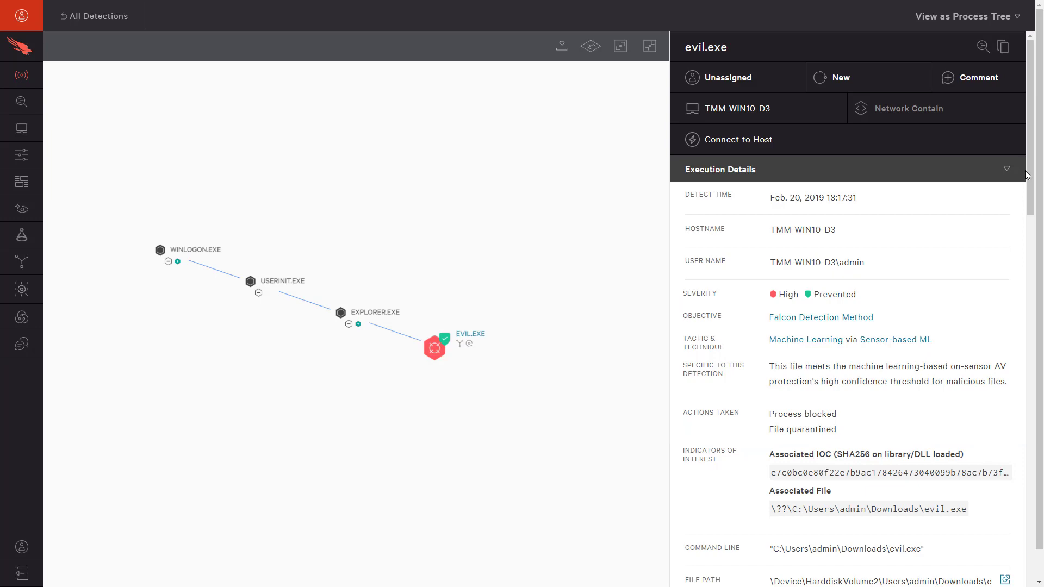
scroll(down, 3)
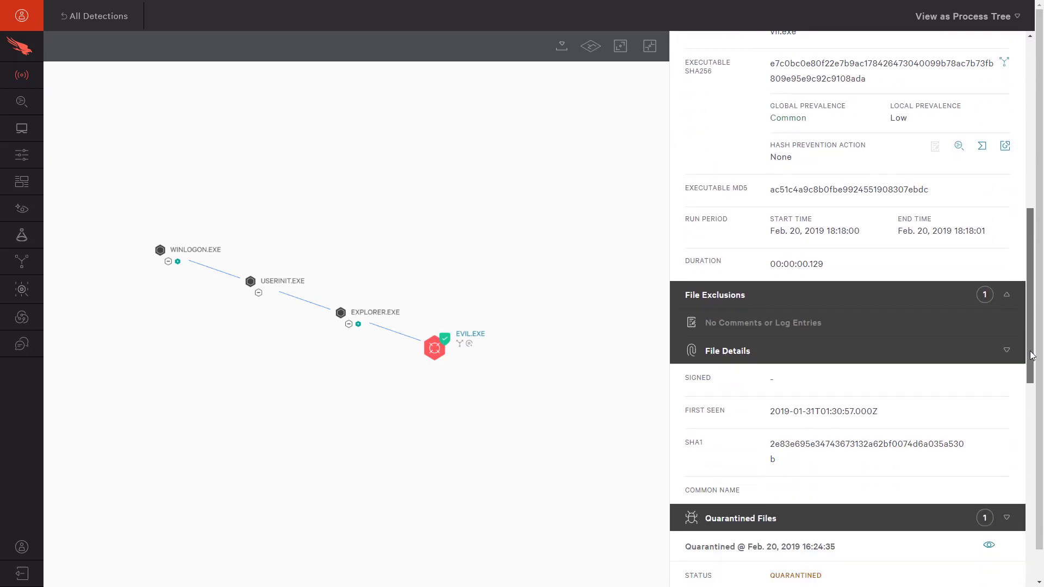
scroll(down, 3)
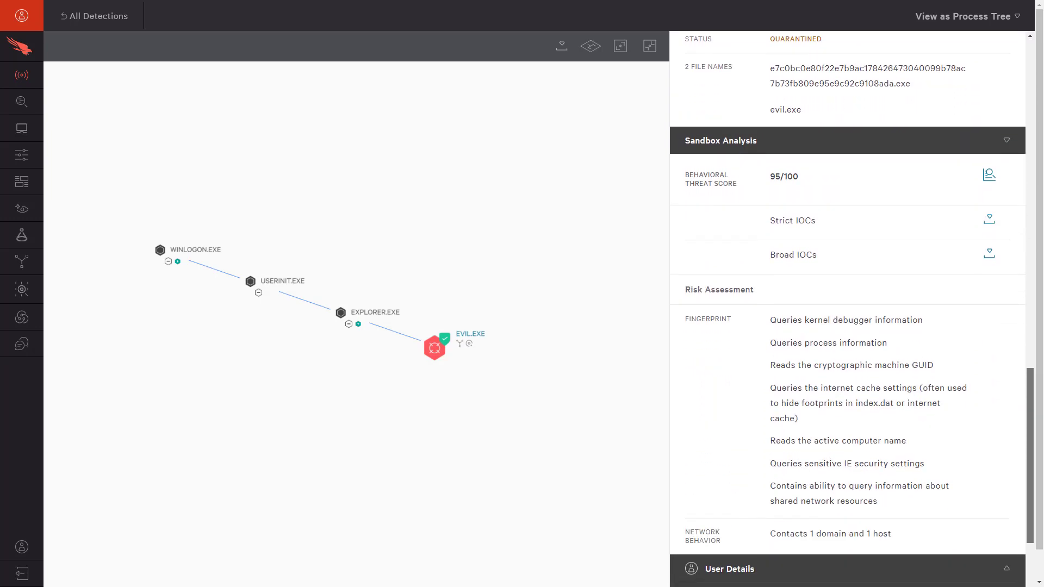
- Open the evil.exe hash sandbox report showing the malicious verdict and COBALT SPIDER
click(987, 174)
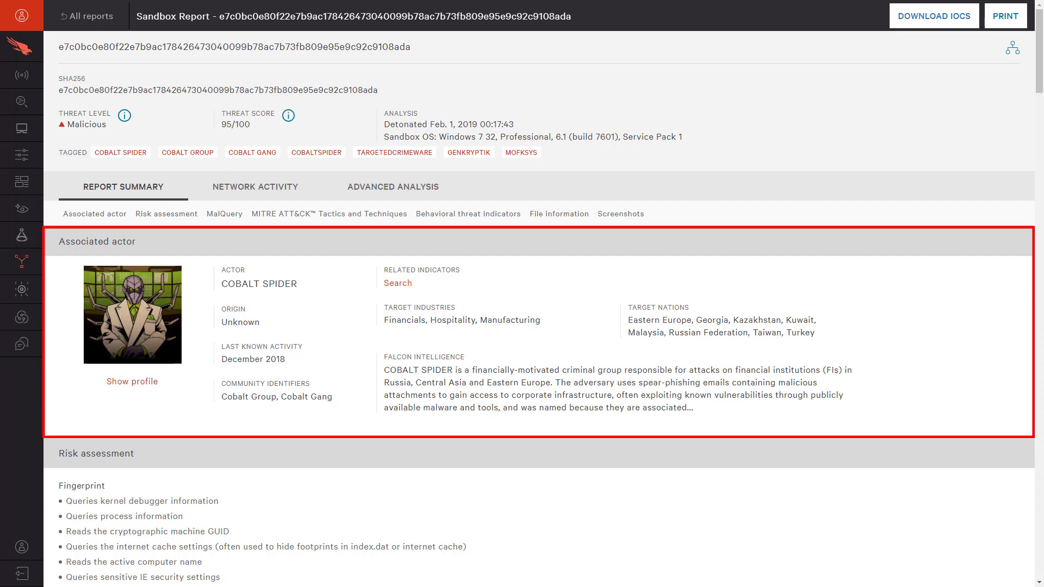
mouse_move(783, 199)
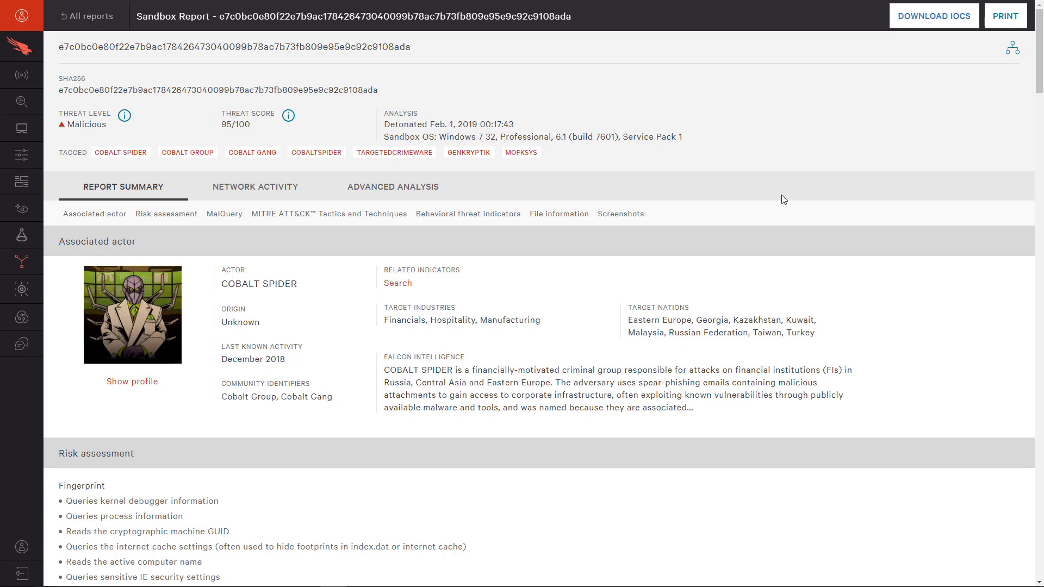
mouse_move(281, 187)
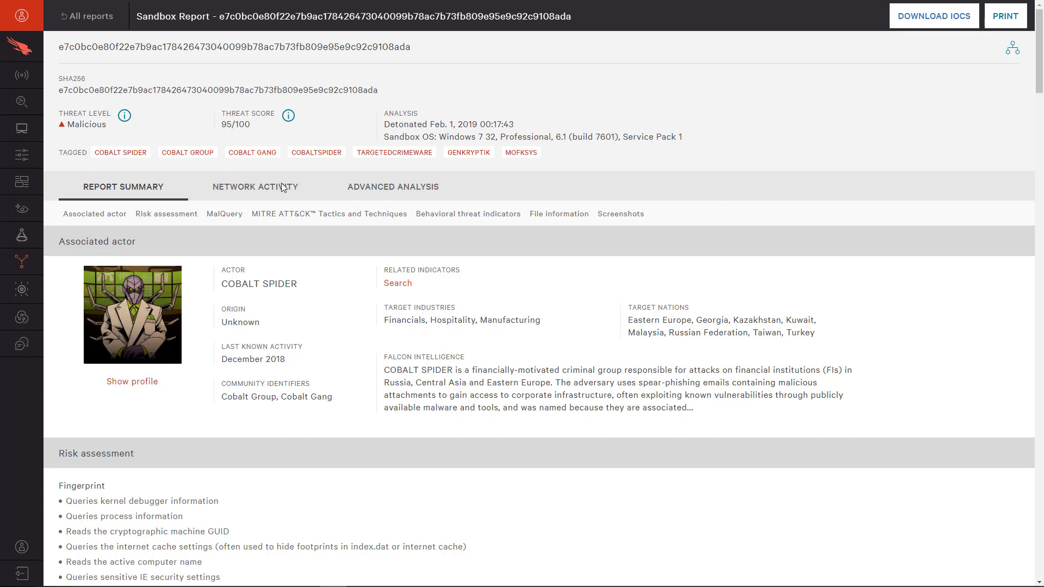
- Show the report's Network Activity and select the deffected.com DNS request
click(255, 186)
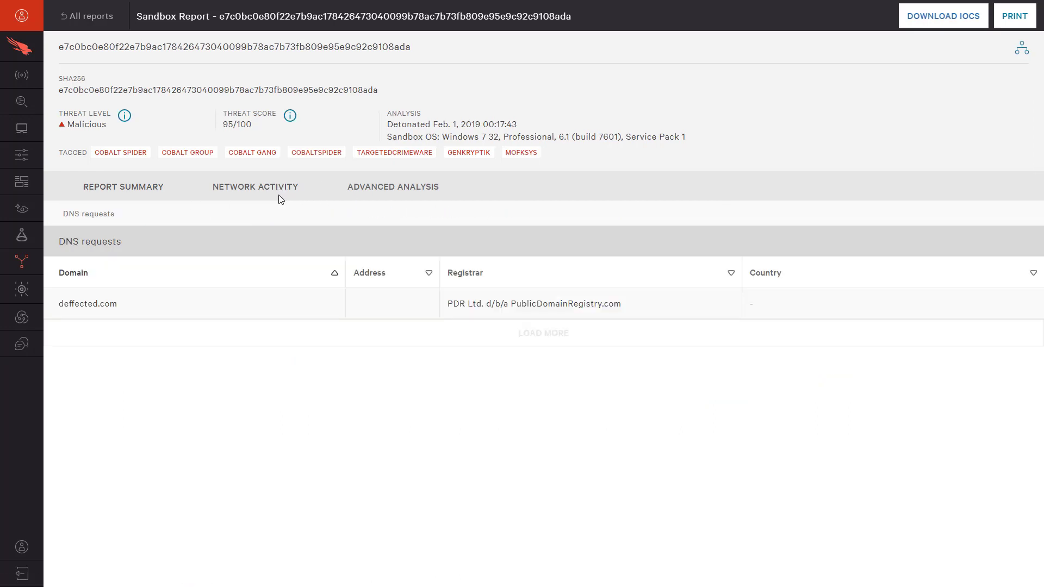
click(255, 186)
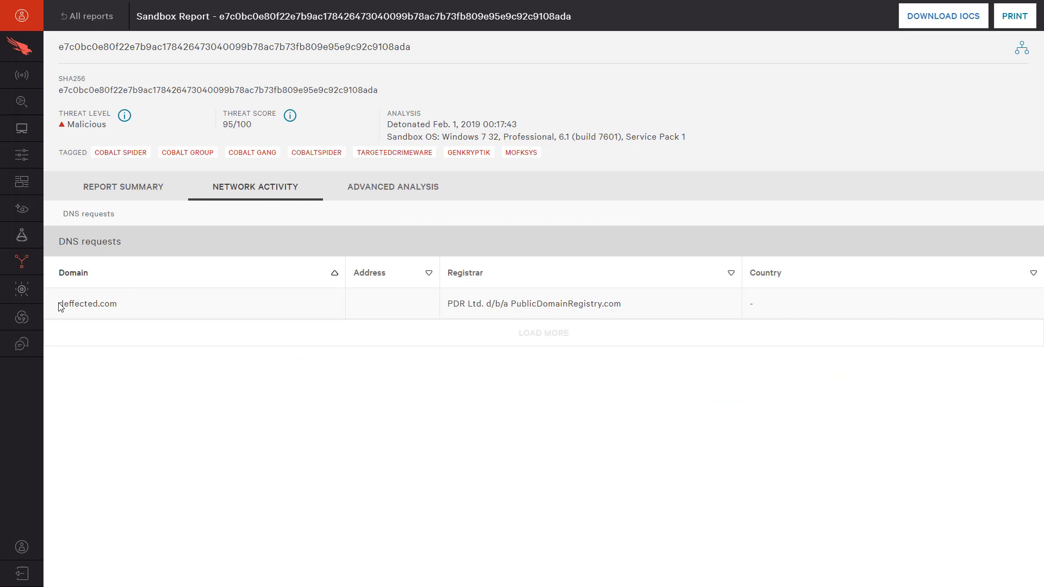
double_click(87, 304)
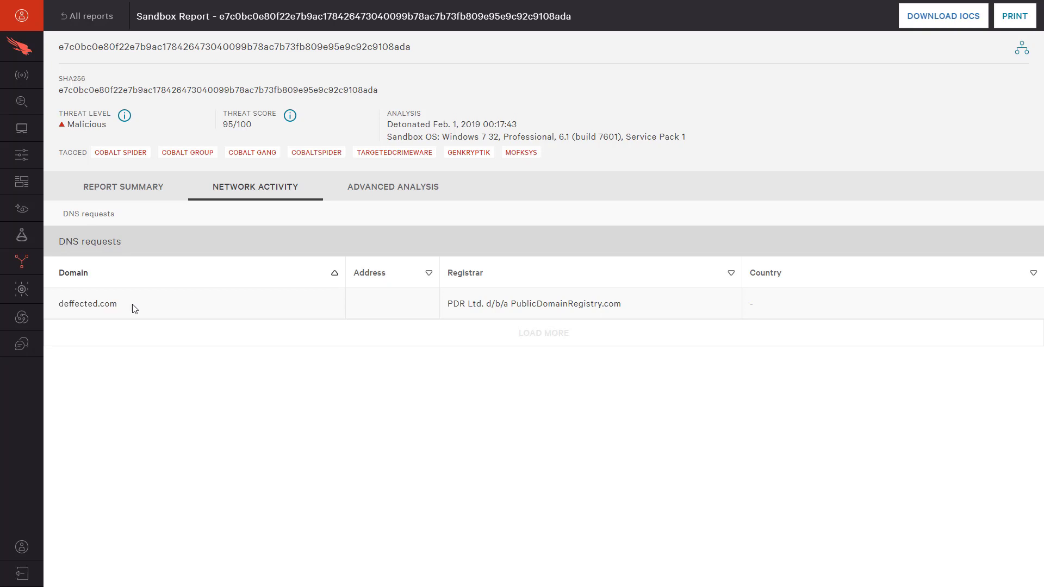
mouse_move(996, 44)
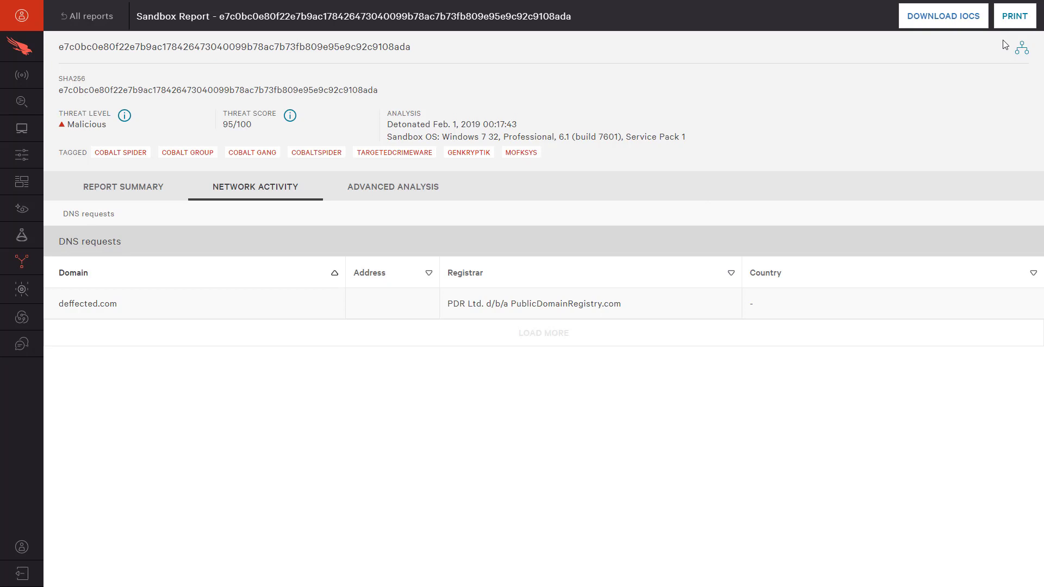
mouse_move(1028, 47)
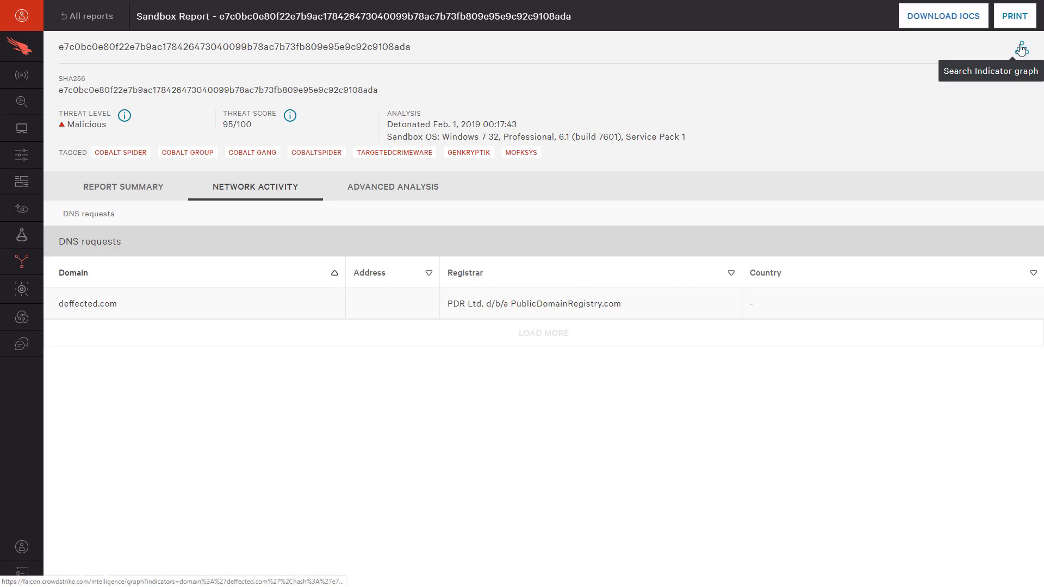
- Open the hash's indicator graph, review the two affected hosts, then select the hash node
click(1036, 48)
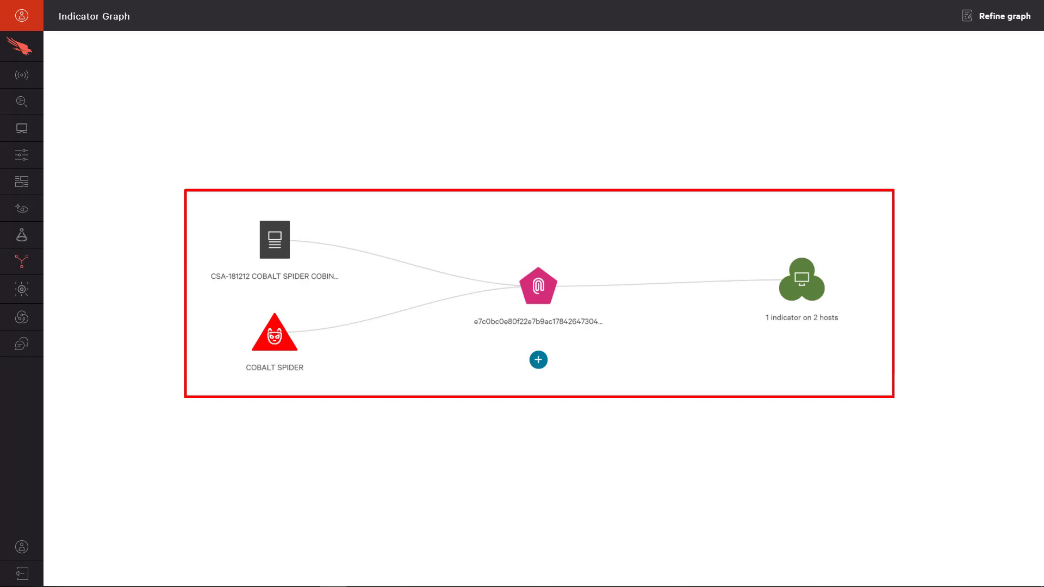
click(802, 279)
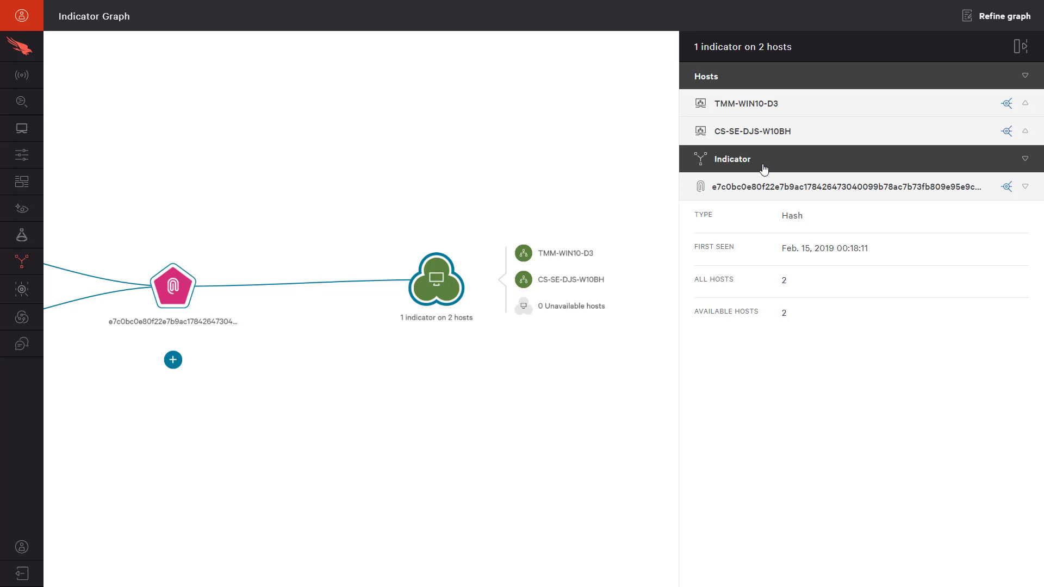
mouse_move(1015, 46)
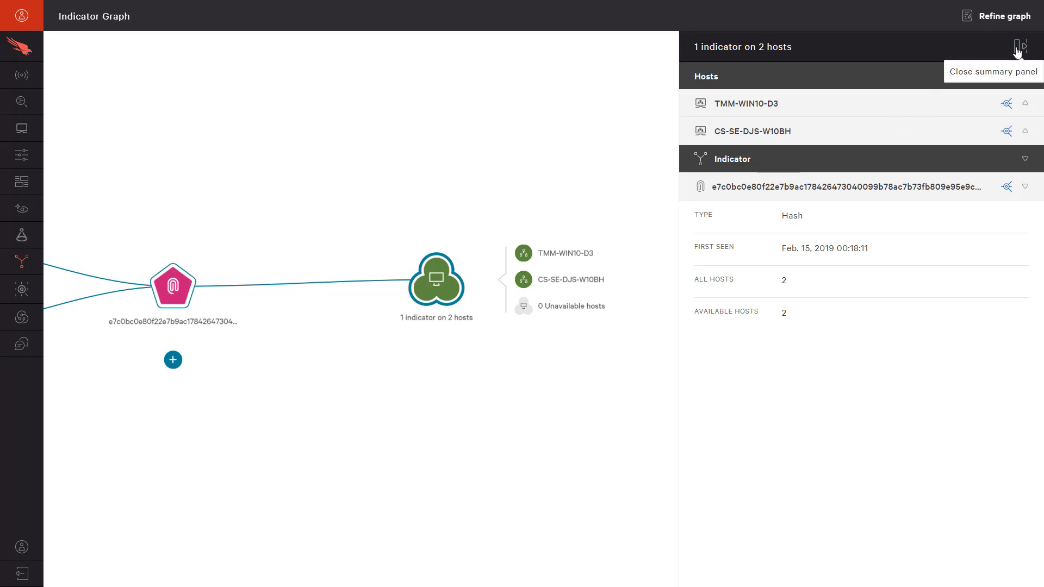
click(1017, 47)
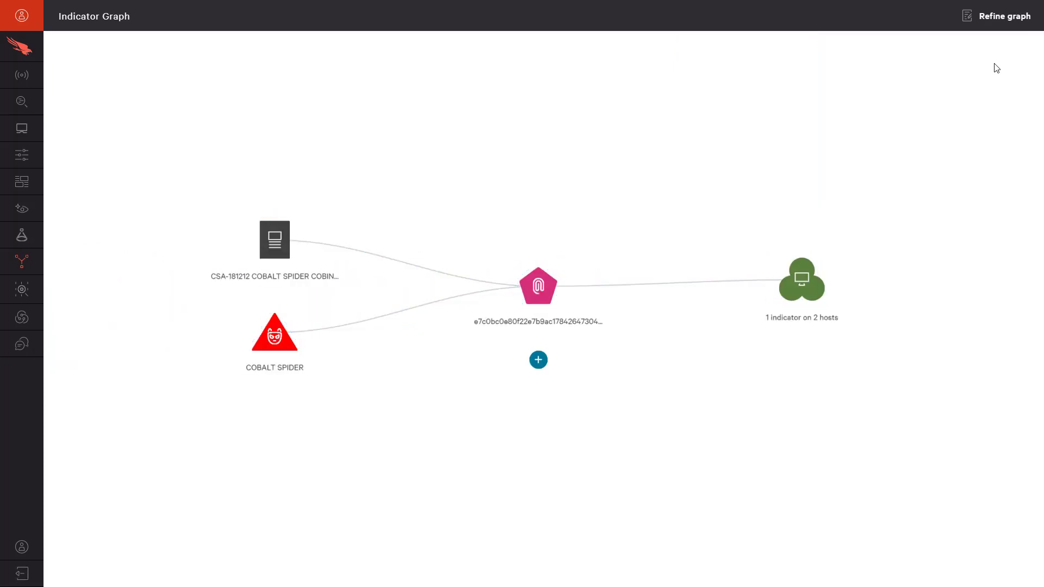
mouse_move(954, 92)
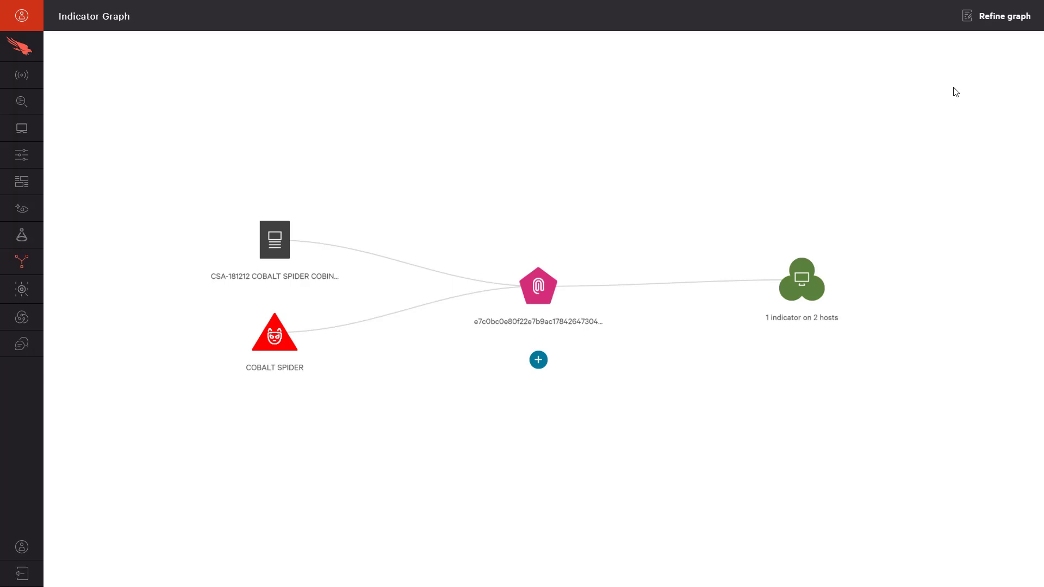
click(537, 285)
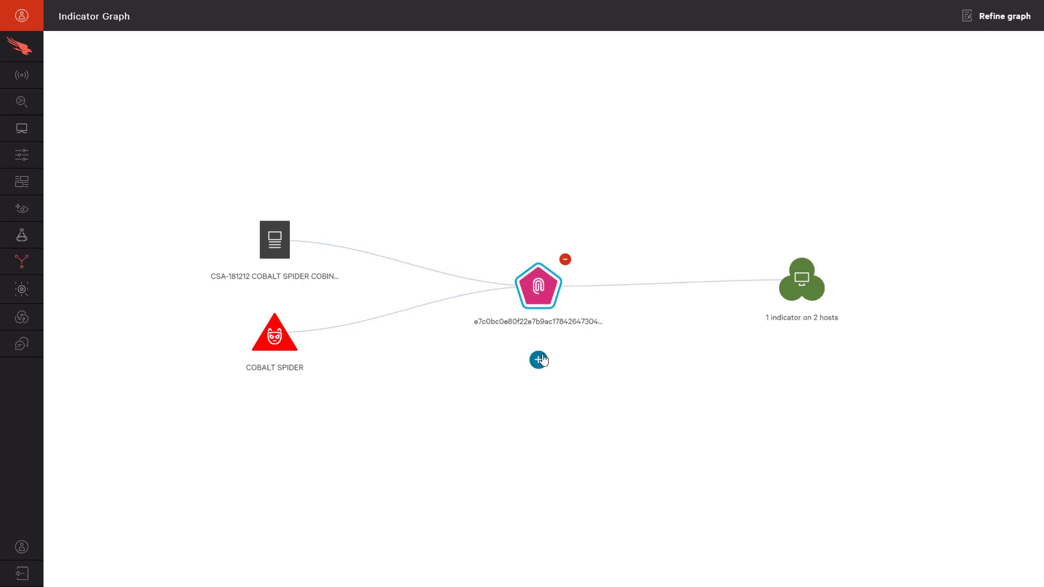
- Add deffected.com as a new indicator on the graph
click(539, 359)
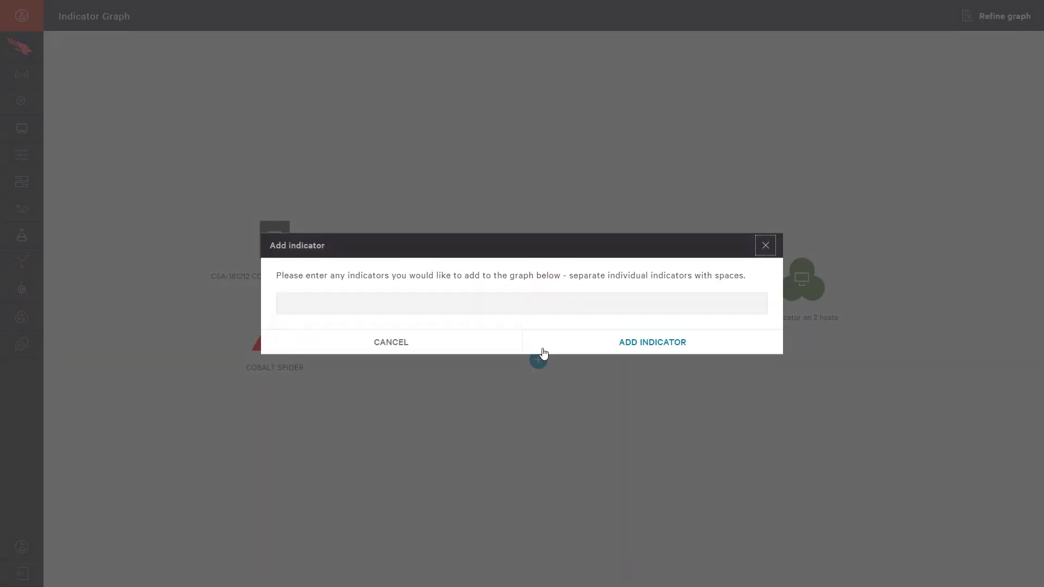
text(deffected.com)
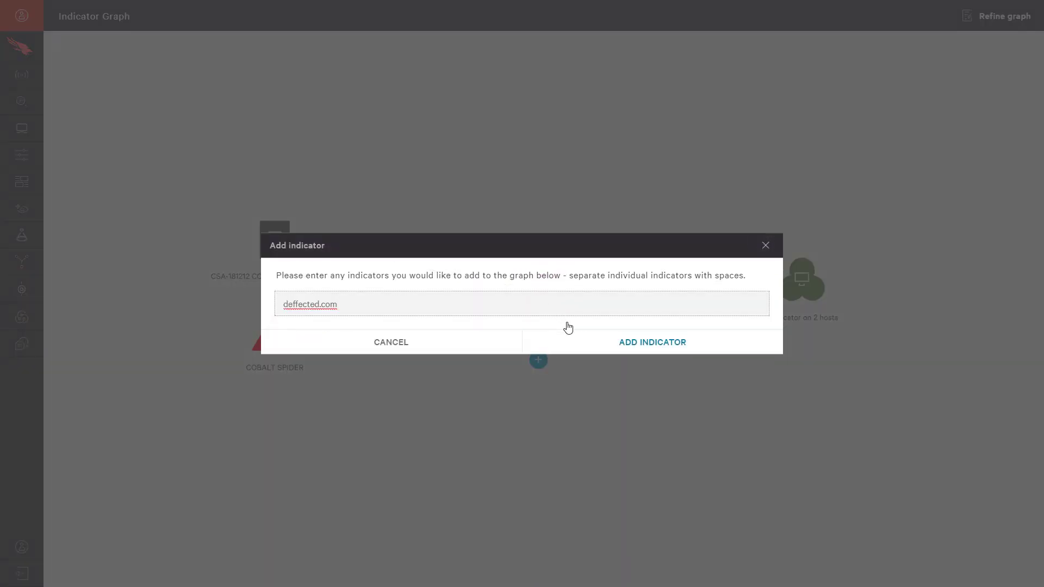
mouse_move(605, 341)
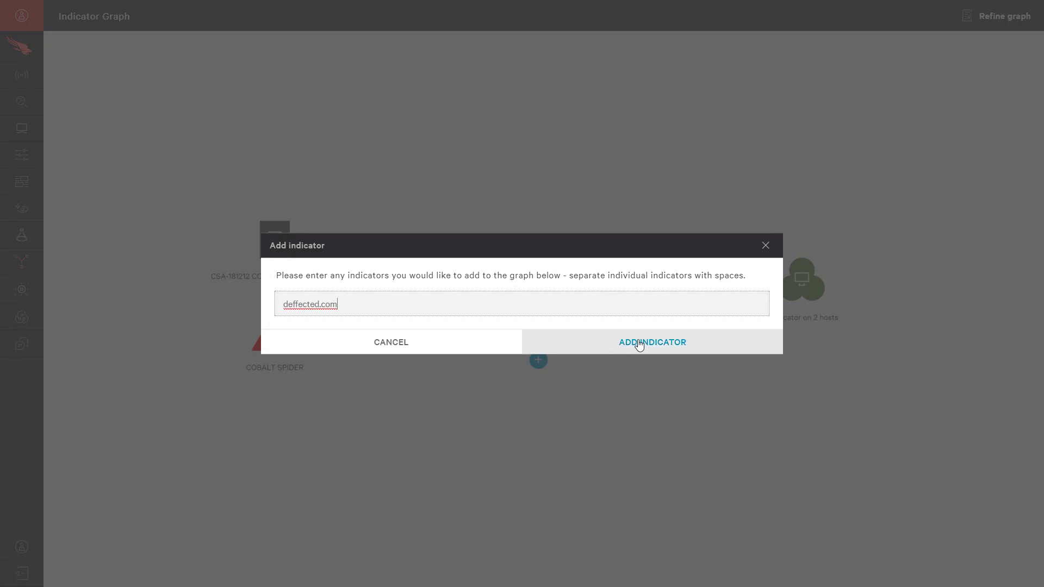
click(652, 342)
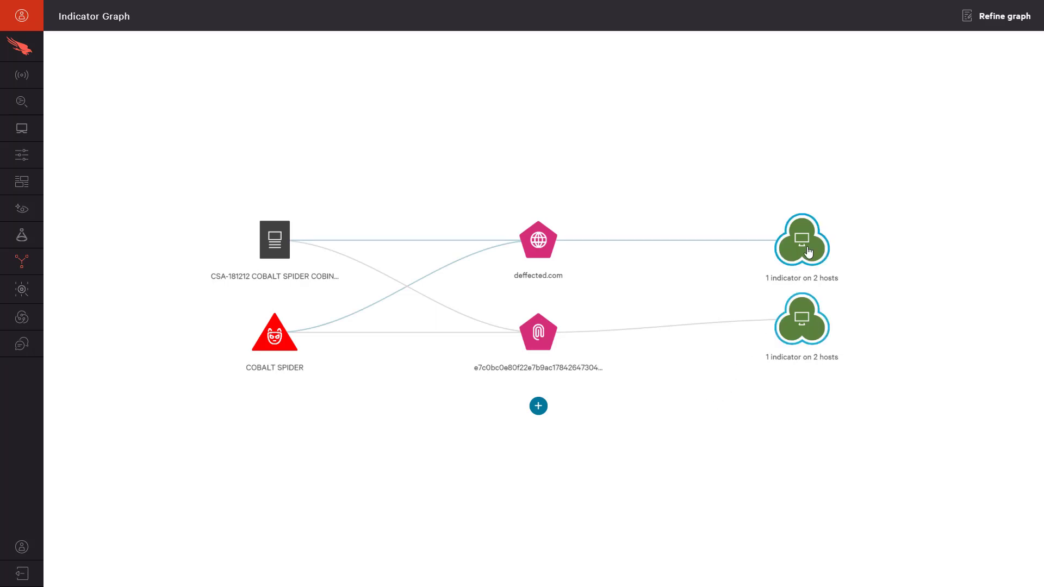
click(801, 239)
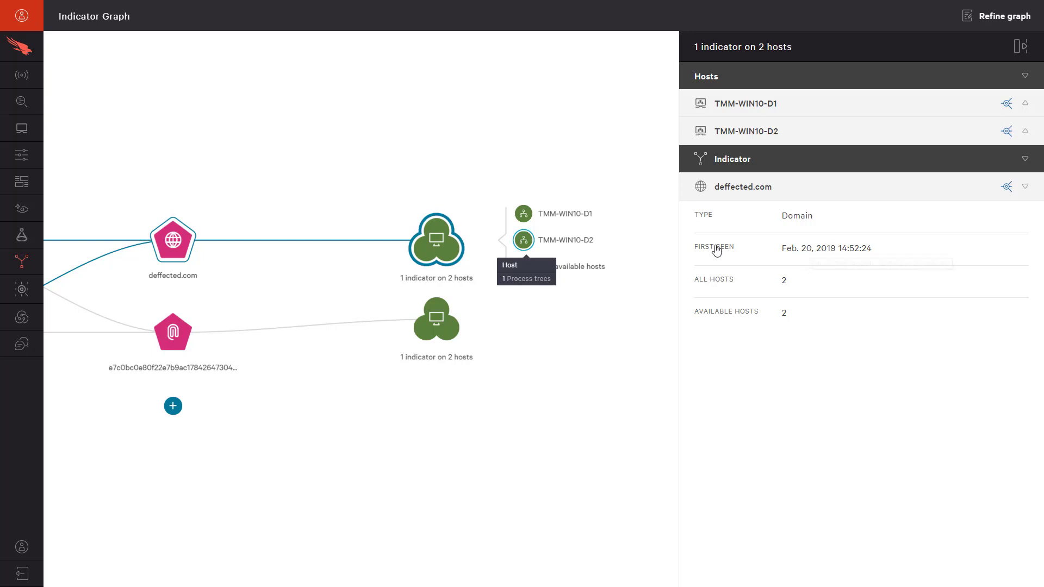
mouse_move(678, 192)
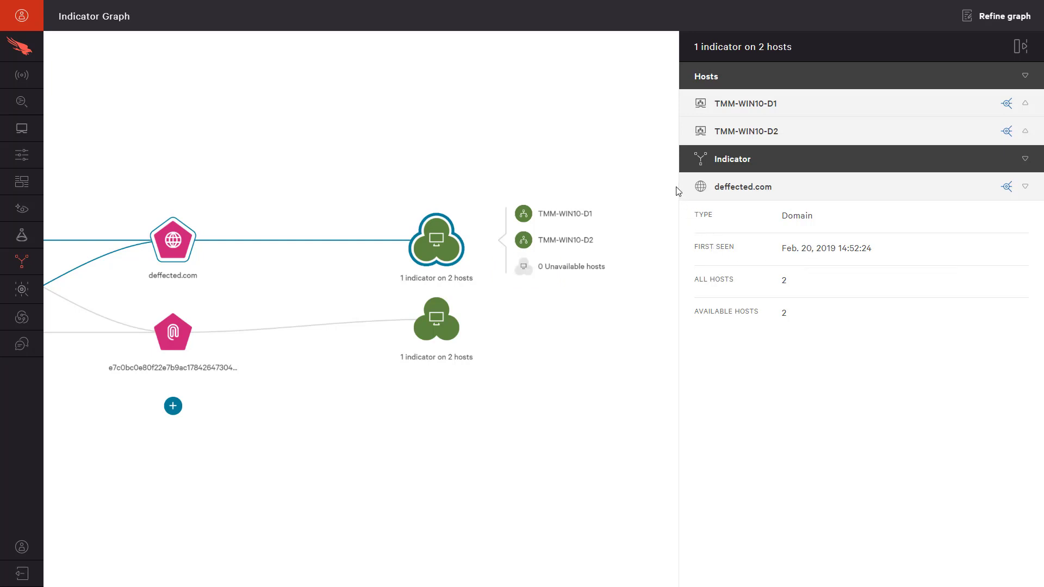
mouse_move(919, 104)
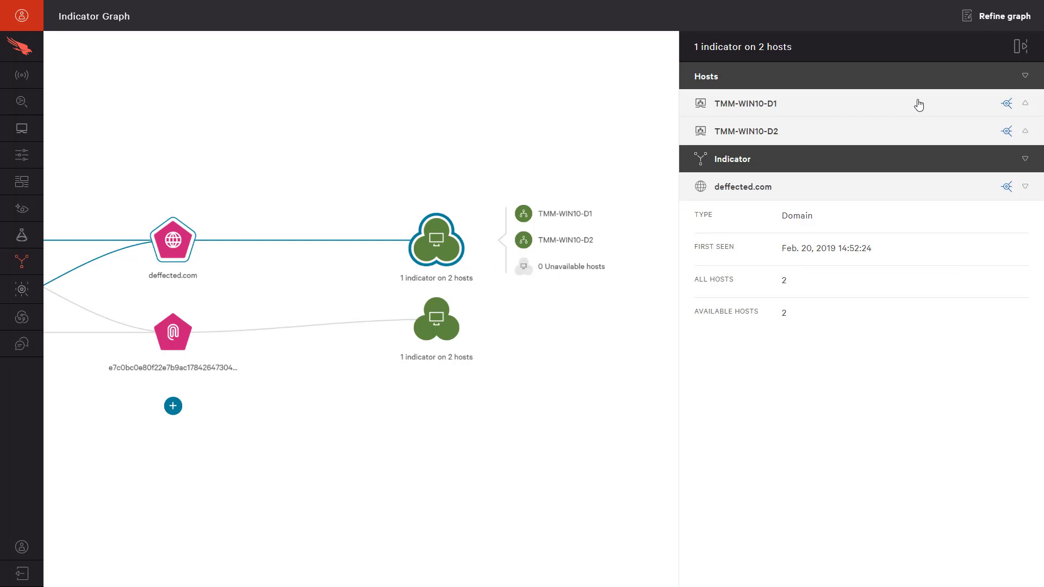
click(1025, 47)
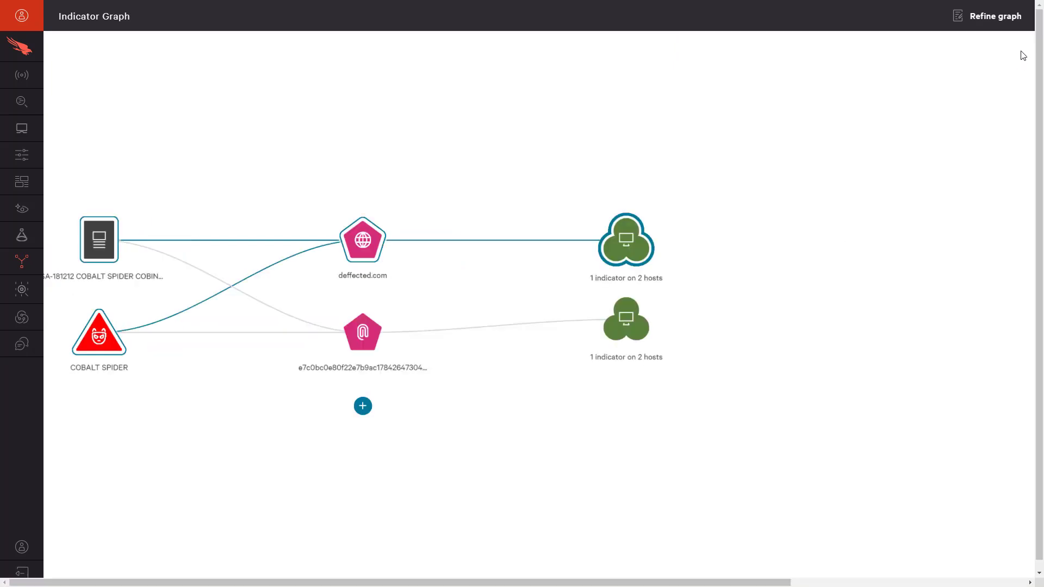